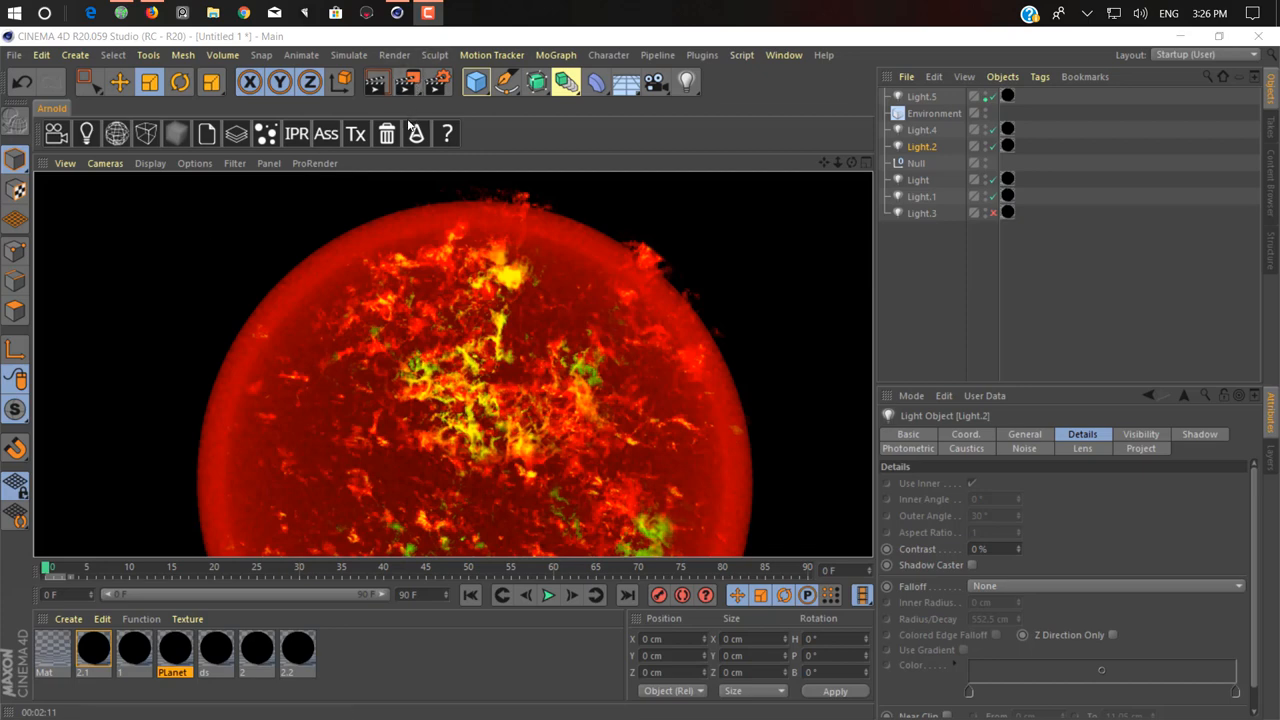
{"action": "mouse_move", "coordinate": [430, 188]}
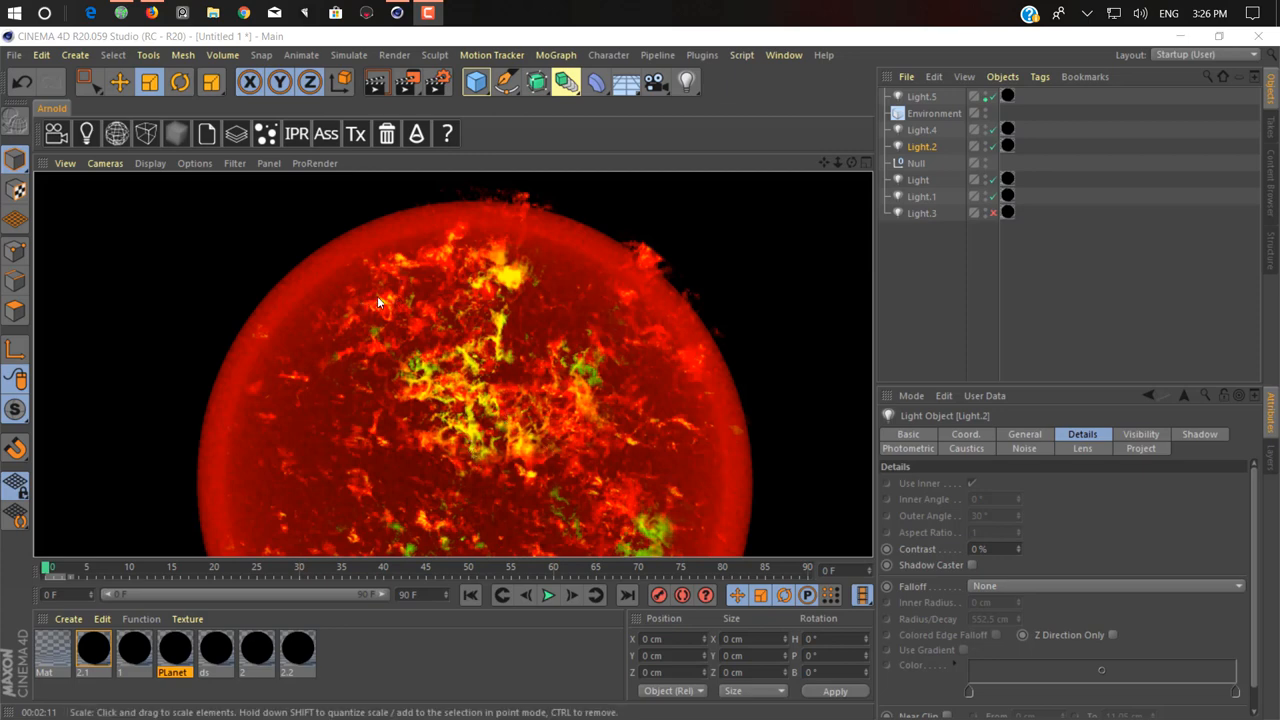
{"action": "mouse_move", "coordinate": [772, 197]}
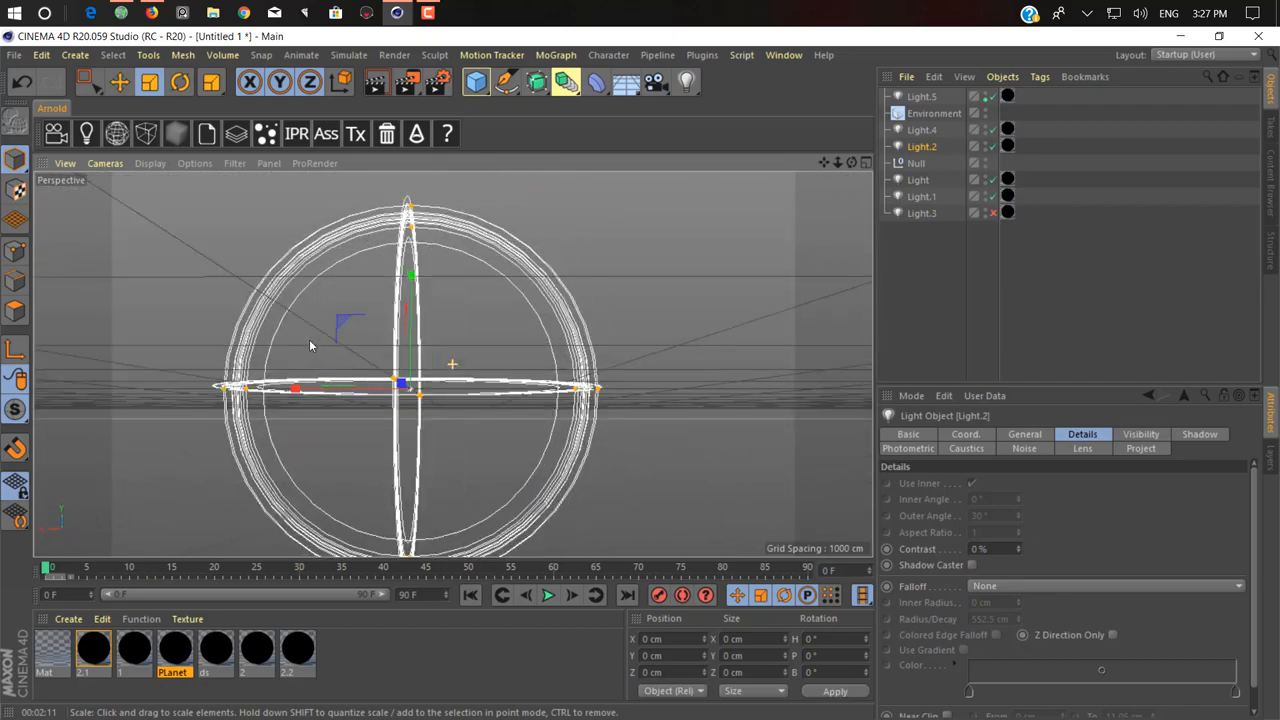
Zoom the perspective view out so the whole red volumetric sun sphere renders in frame.
{"action": "left_click_drag", "start_coordinate": [310, 345], "coordinate": [450, 400]}
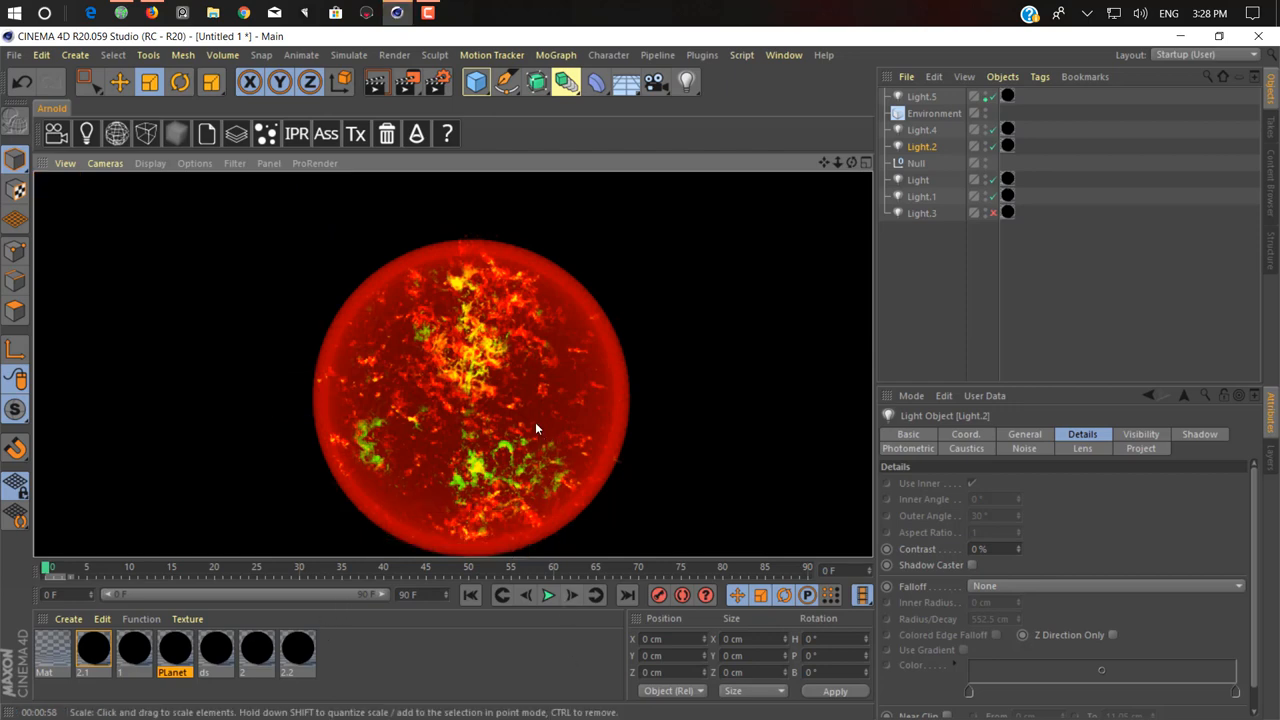
{"action": "mouse_move", "coordinate": [420, 380]}
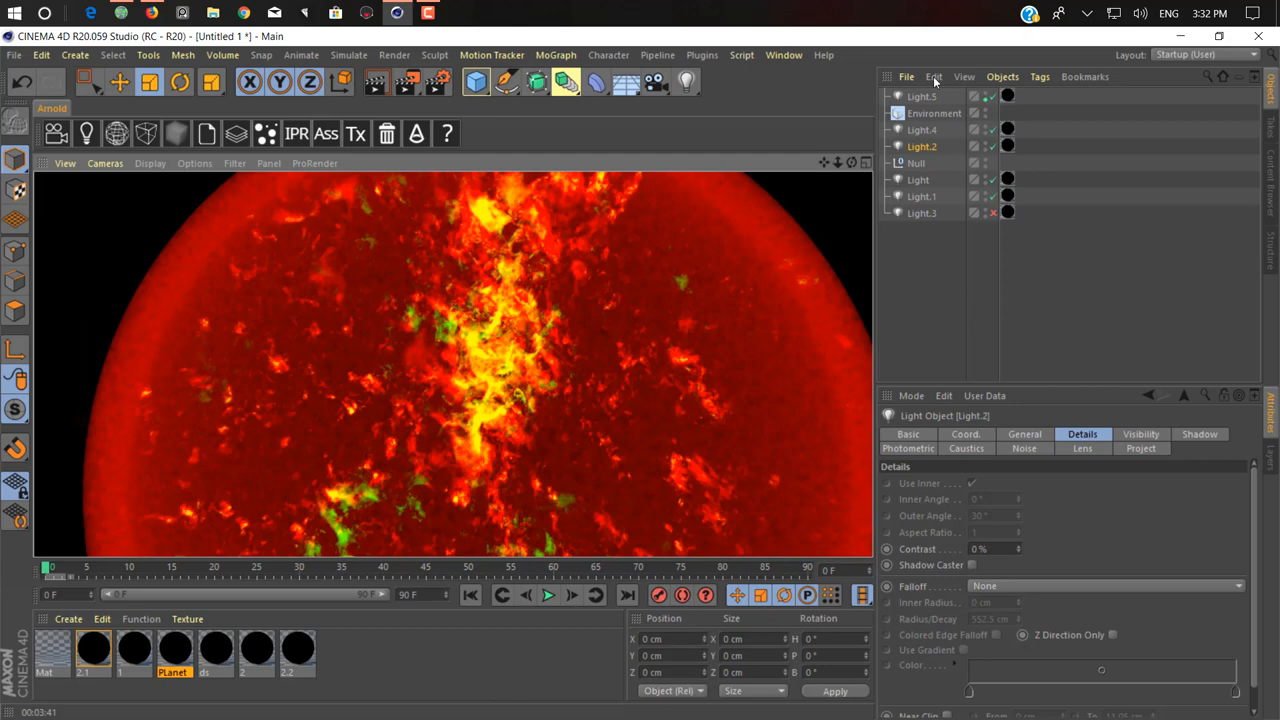
{"action": "mouse_move", "coordinate": [860, 357]}
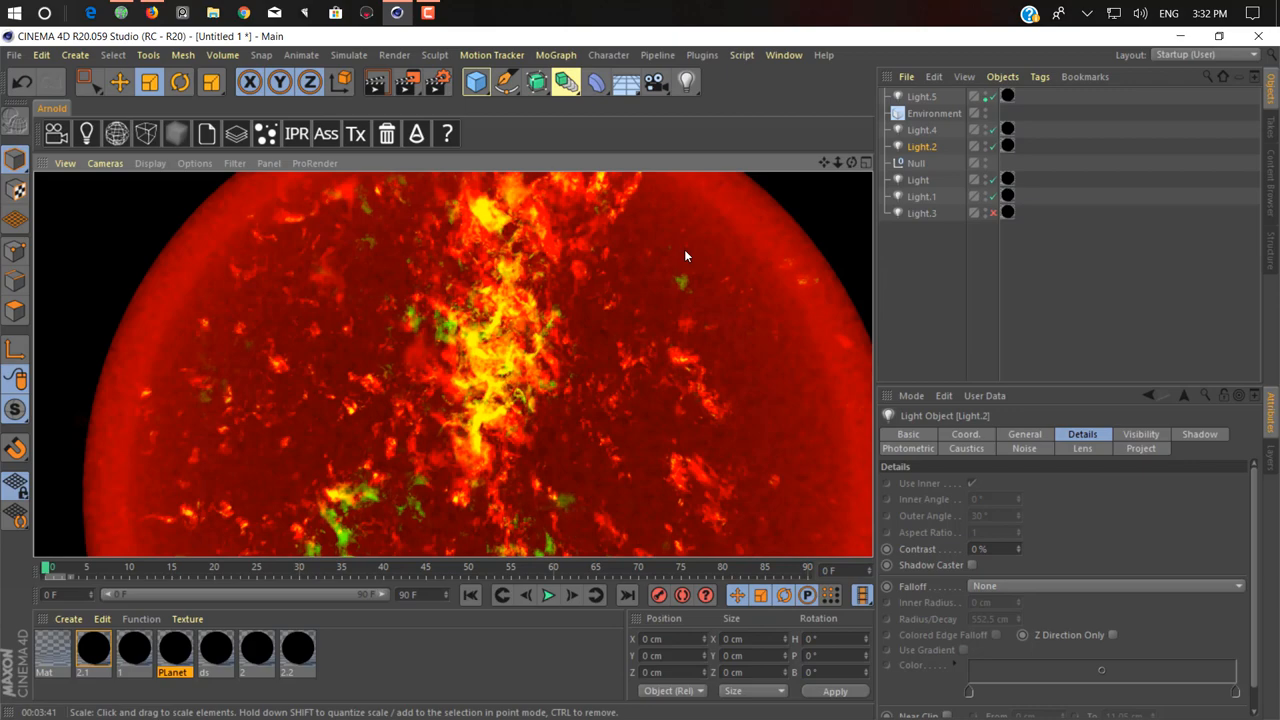
{"action": "mouse_move", "coordinate": [598, 346]}
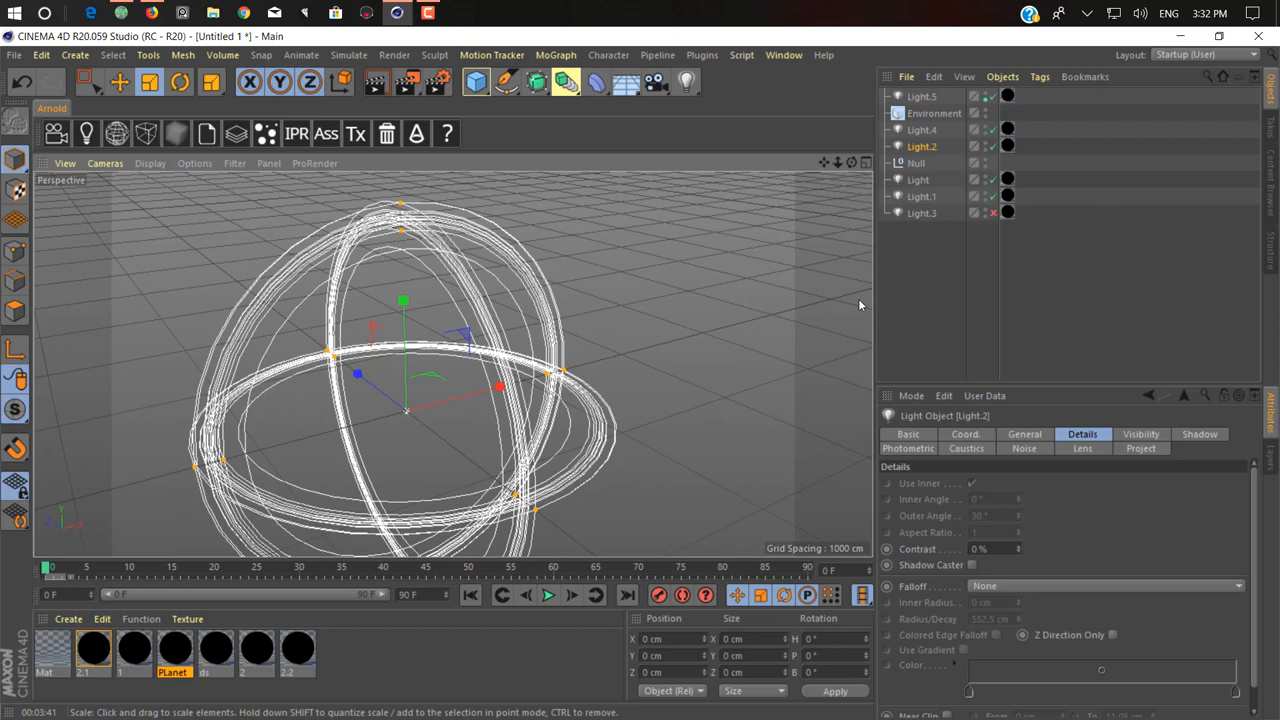
{"action": "mouse_move", "coordinate": [666, 182]}
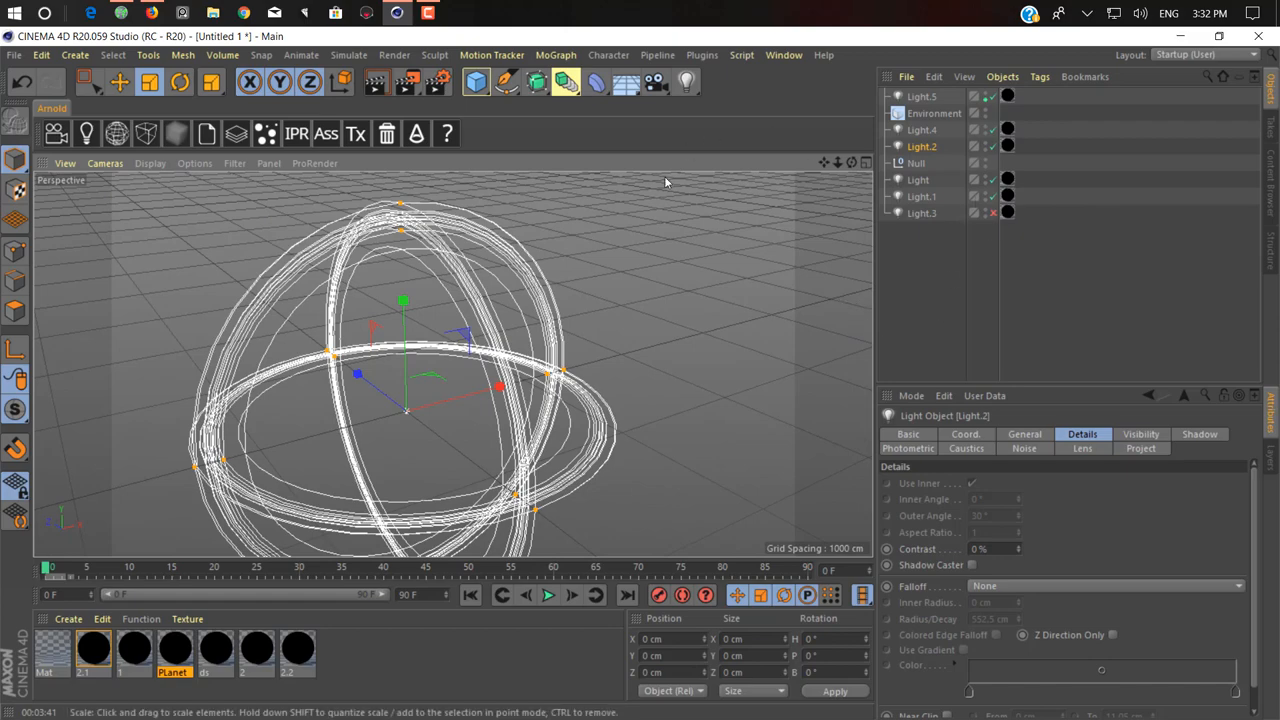